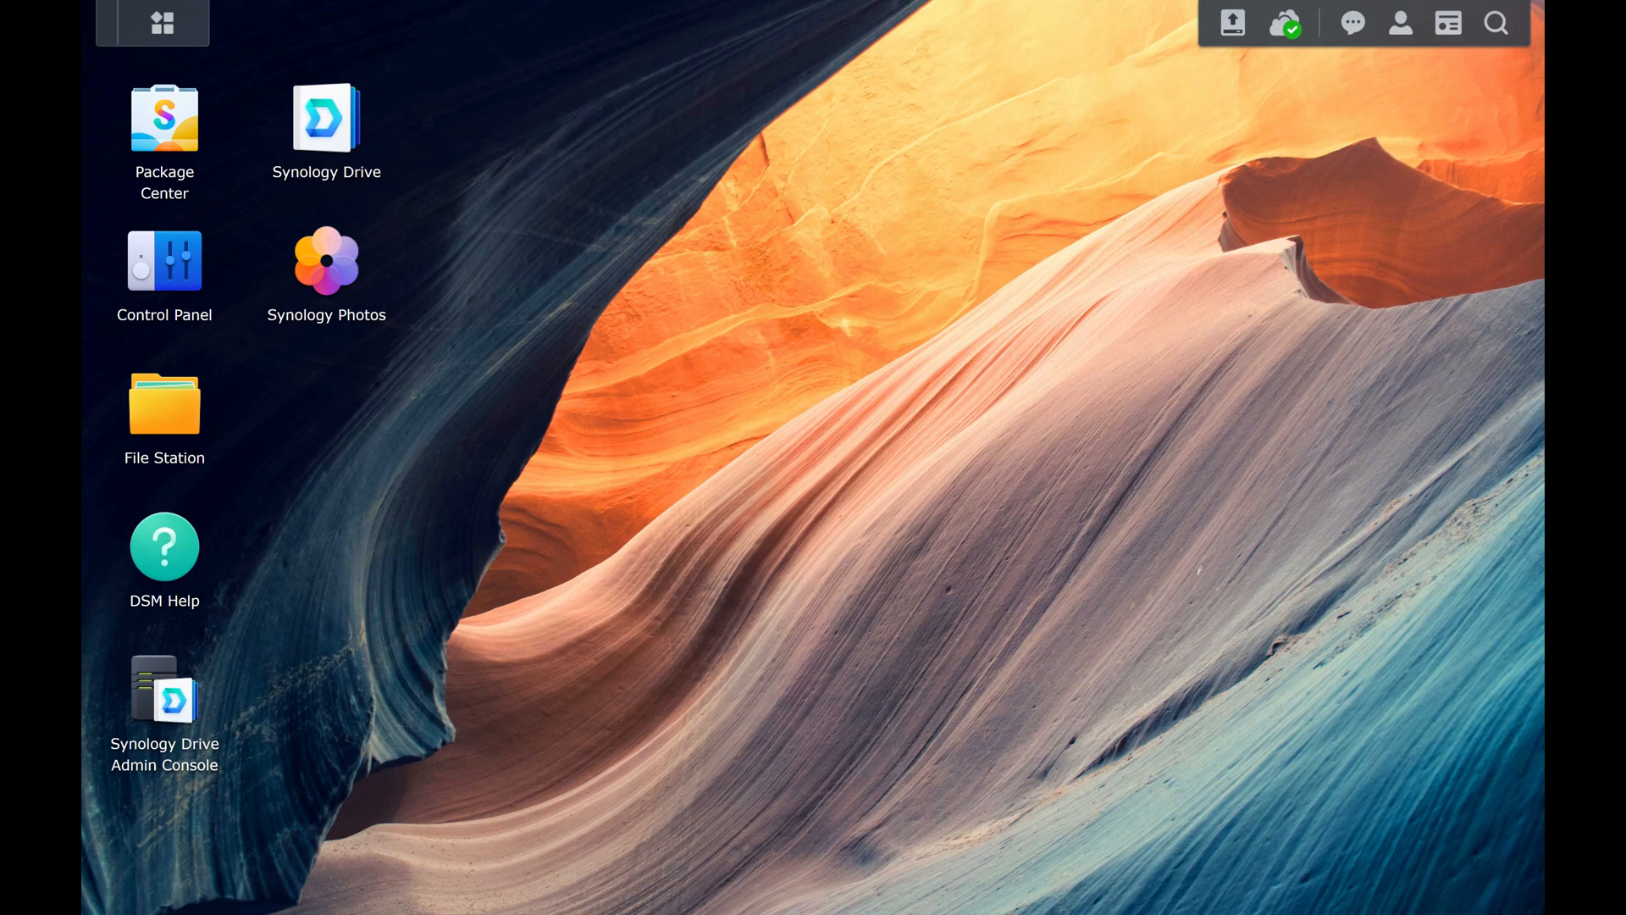
Open Control Panel's Info Center Network tab to view LAN 1 and LAN 2 details
left_click(163, 260)
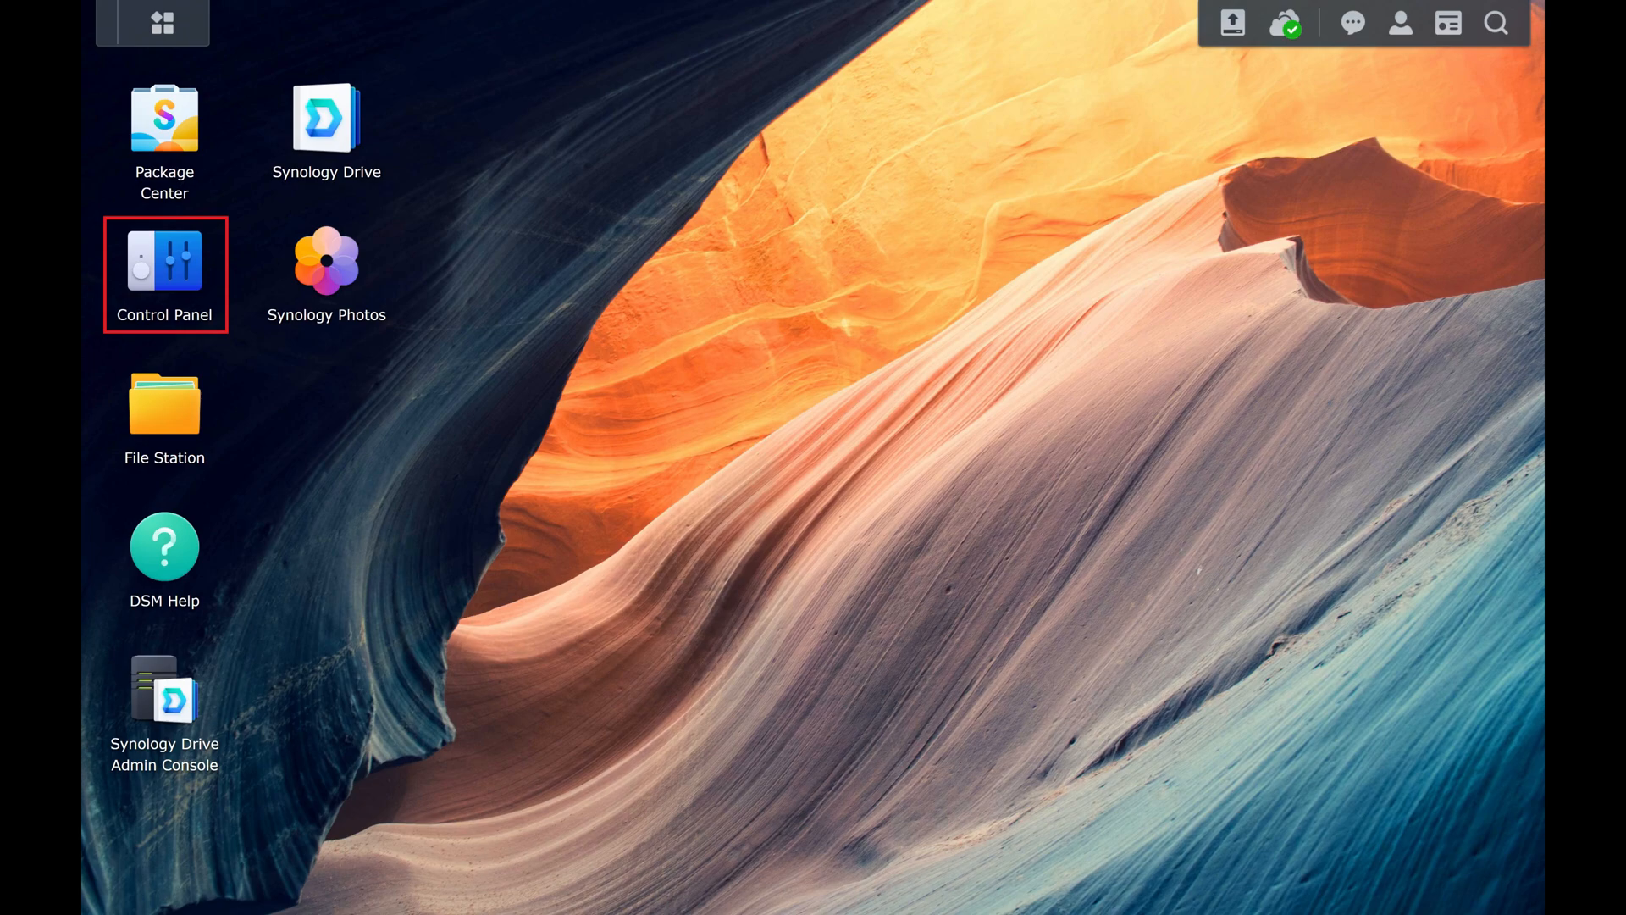
double_click(164, 259)
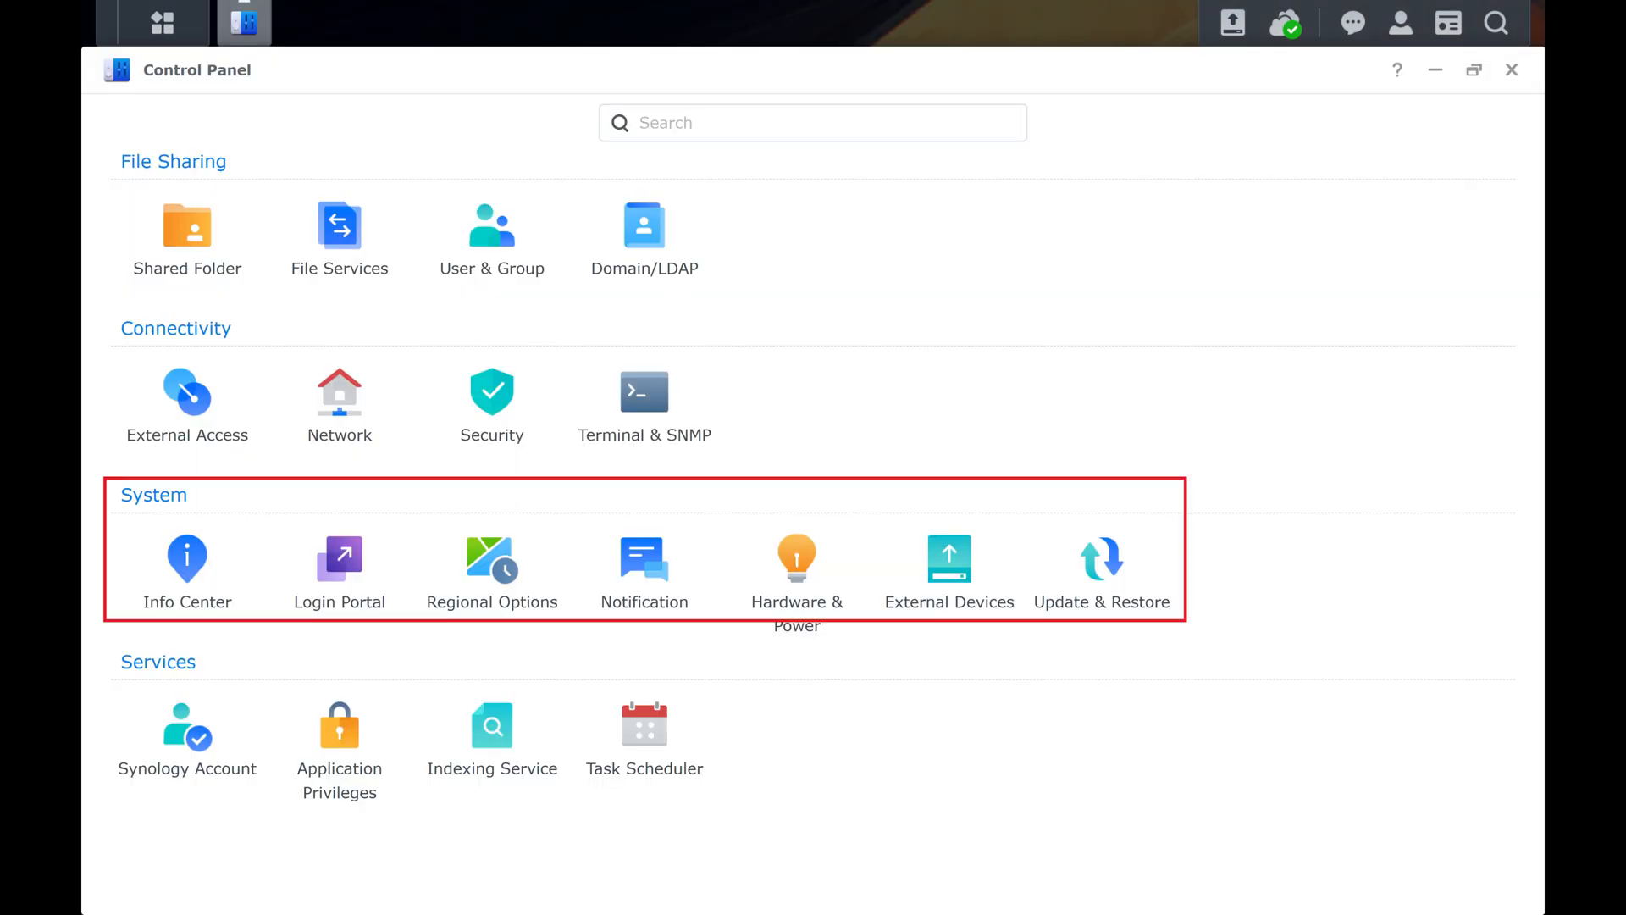
left_click(186, 565)
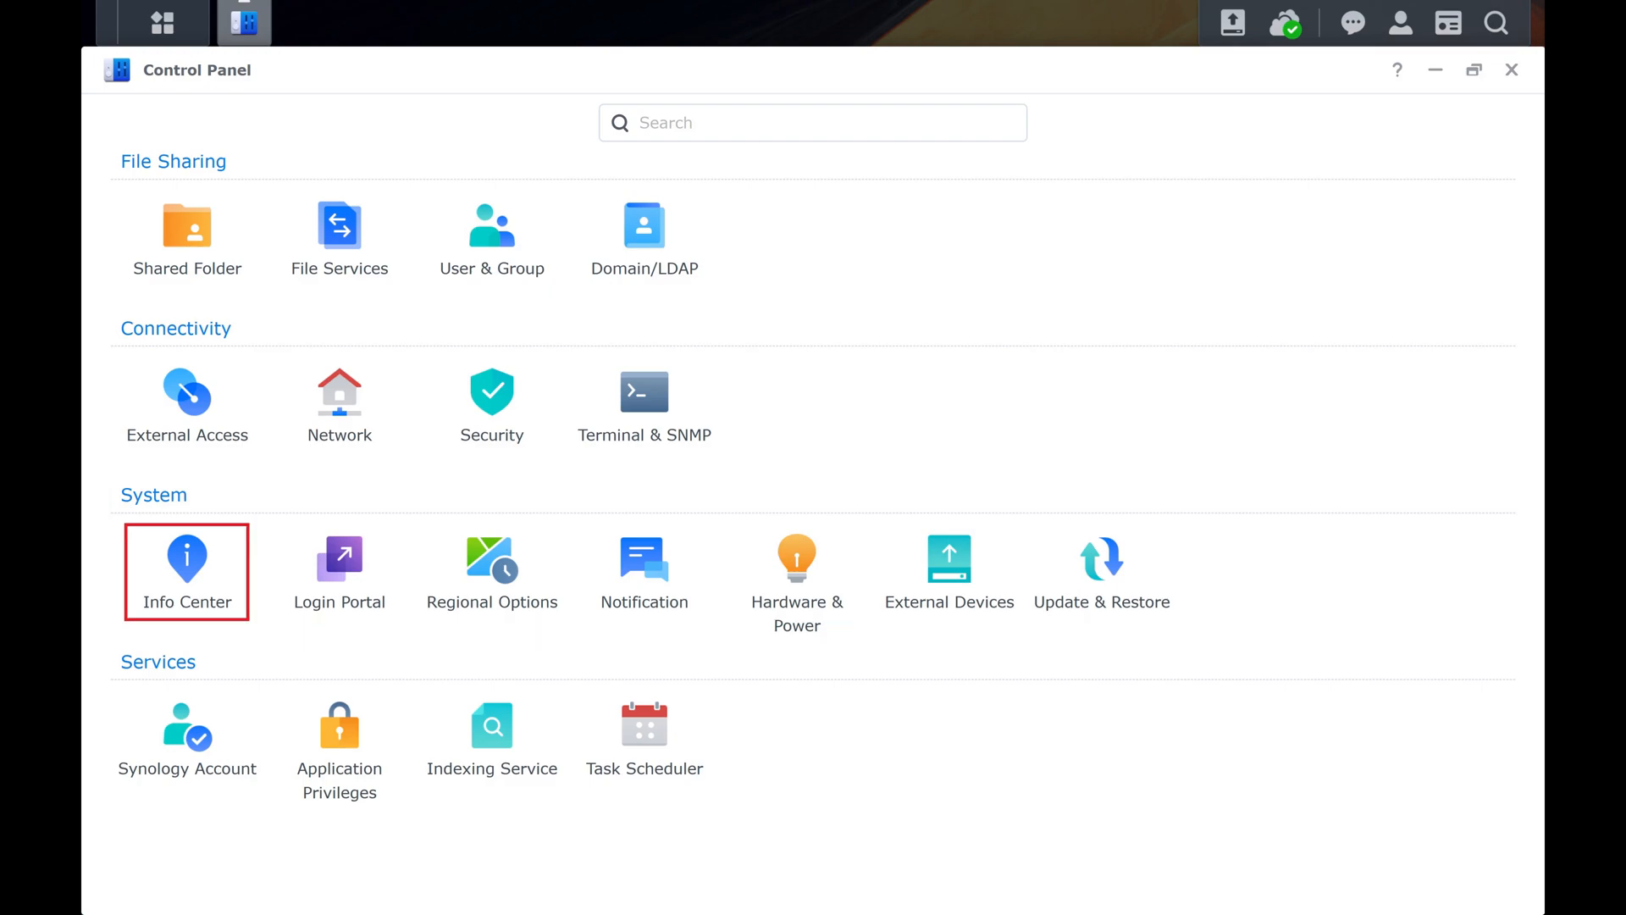
left_click(185, 563)
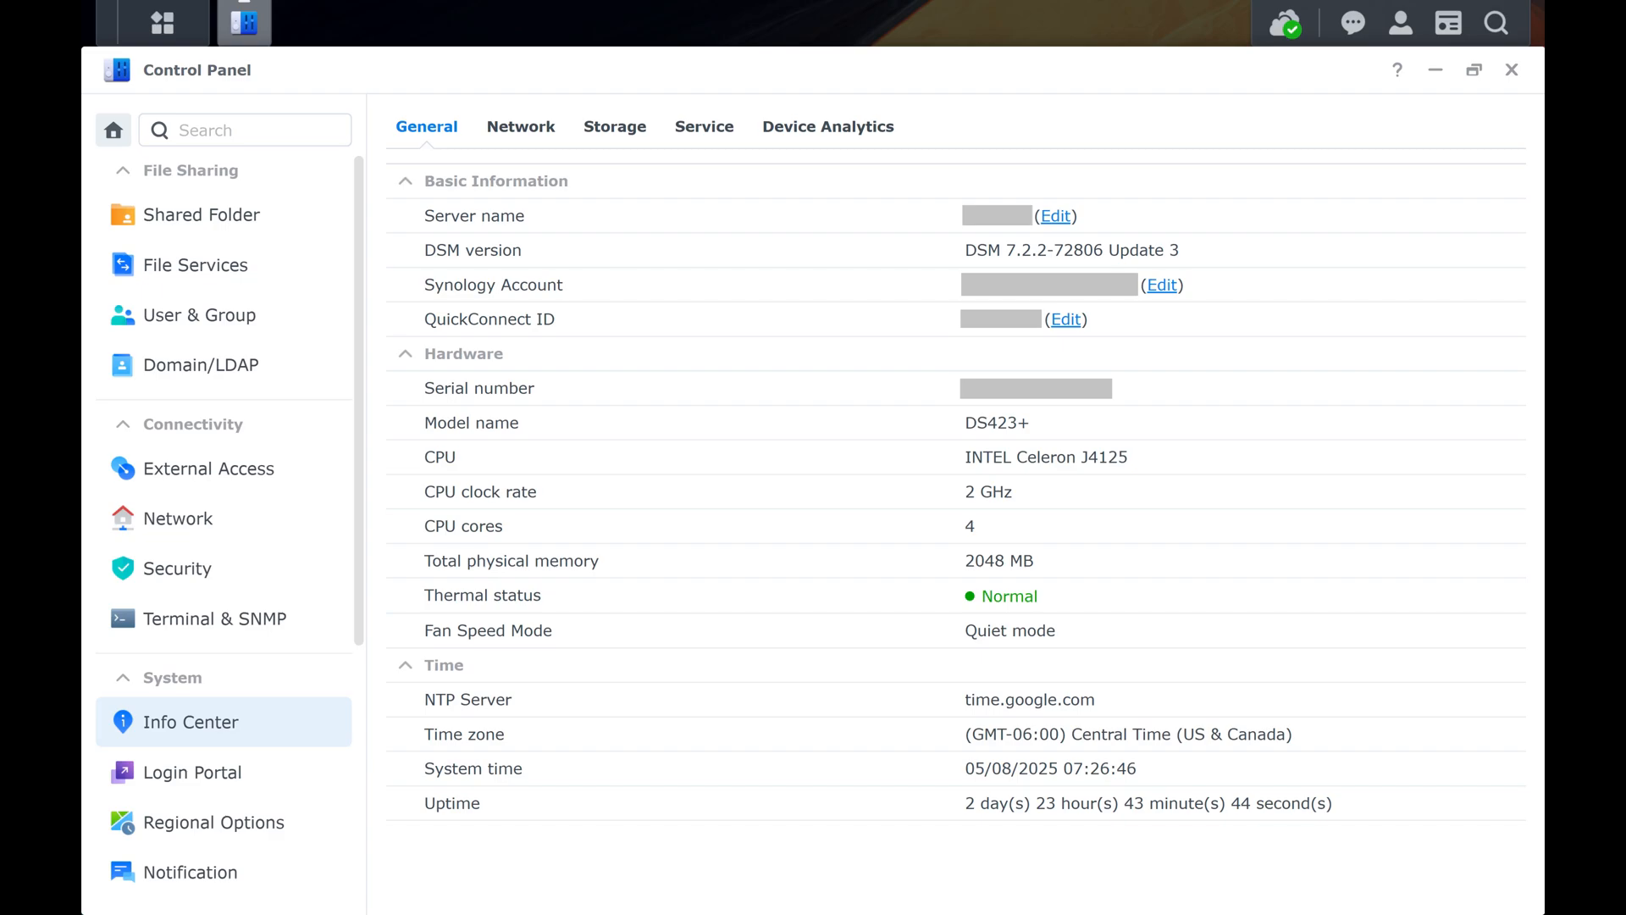
left_click(521, 127)
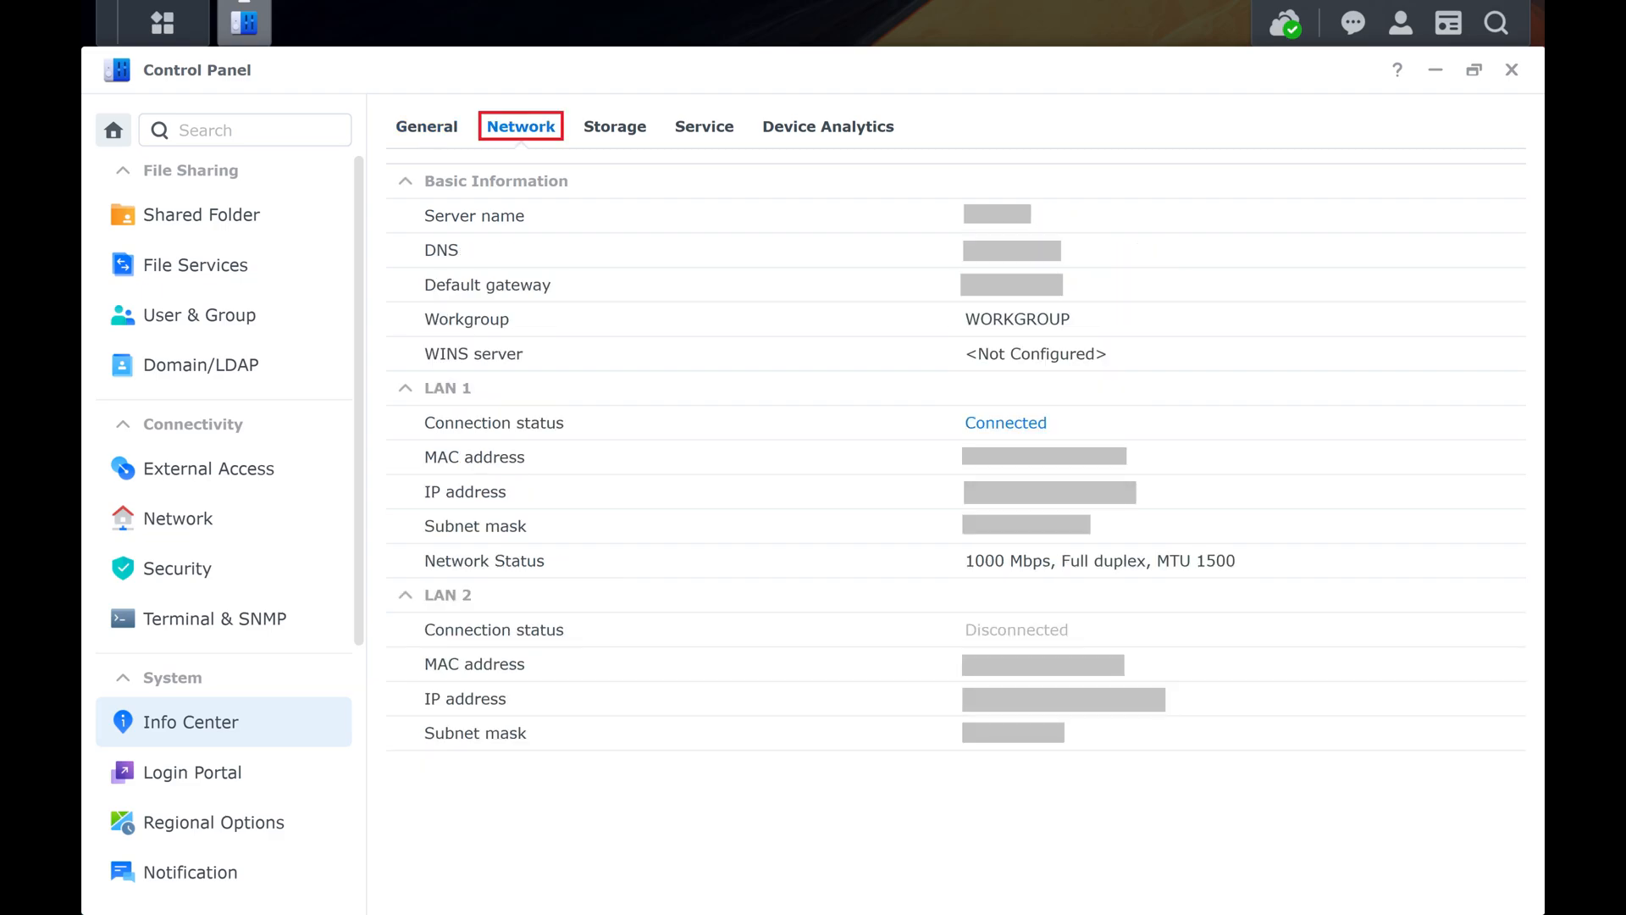